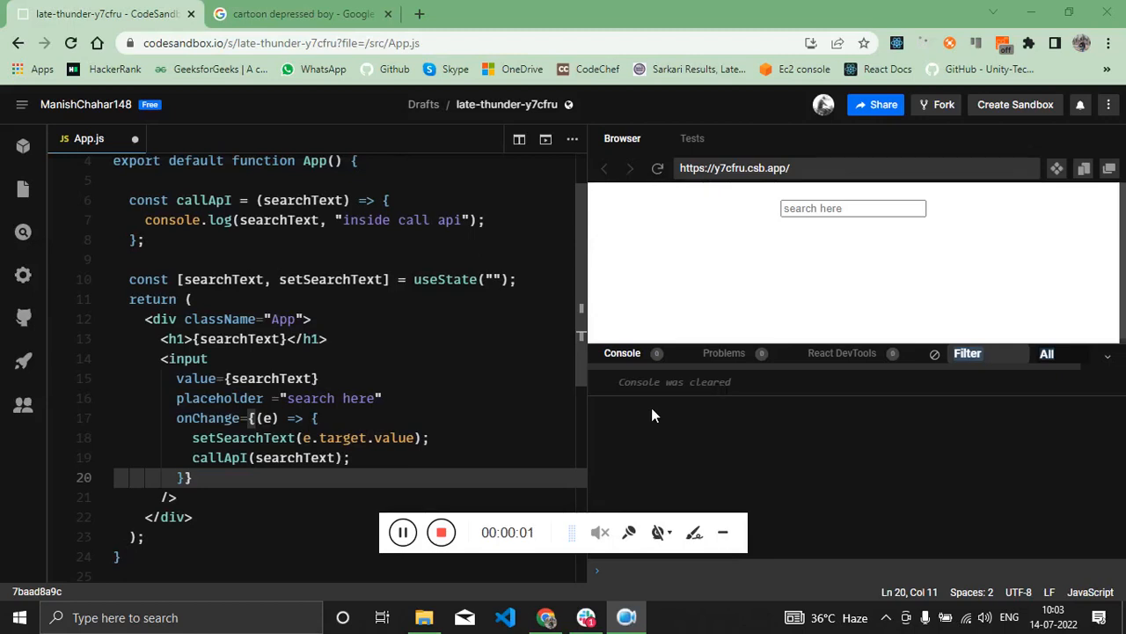
- Review the code: setSearchText, useState, searchText, the onChange callApI call and its console.log
left_click(852, 208)
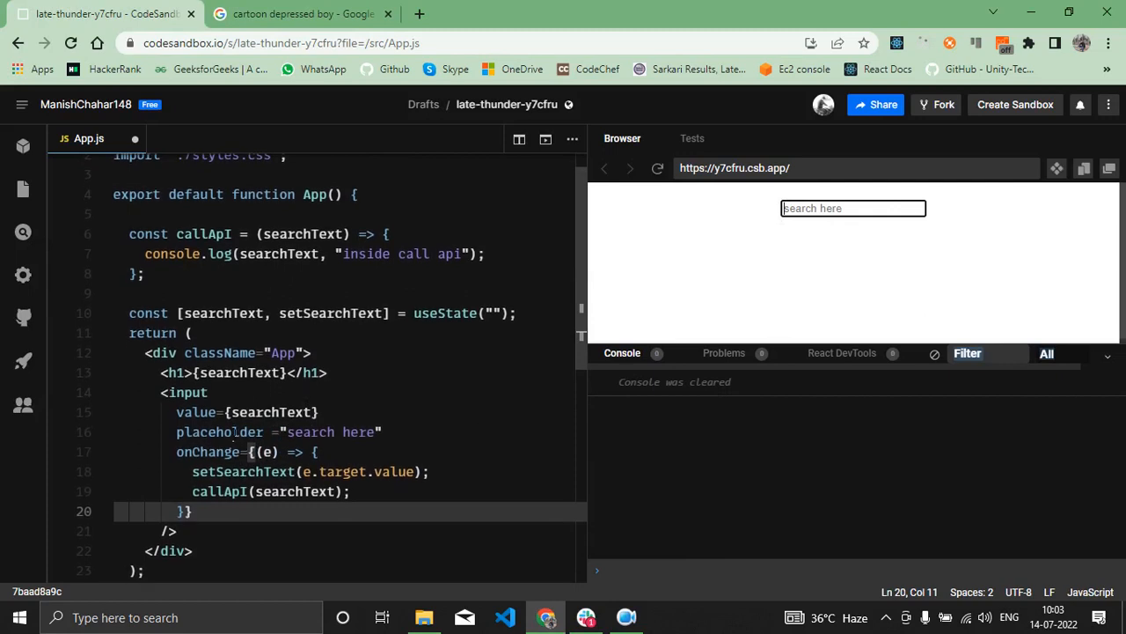
left_click(202, 412)
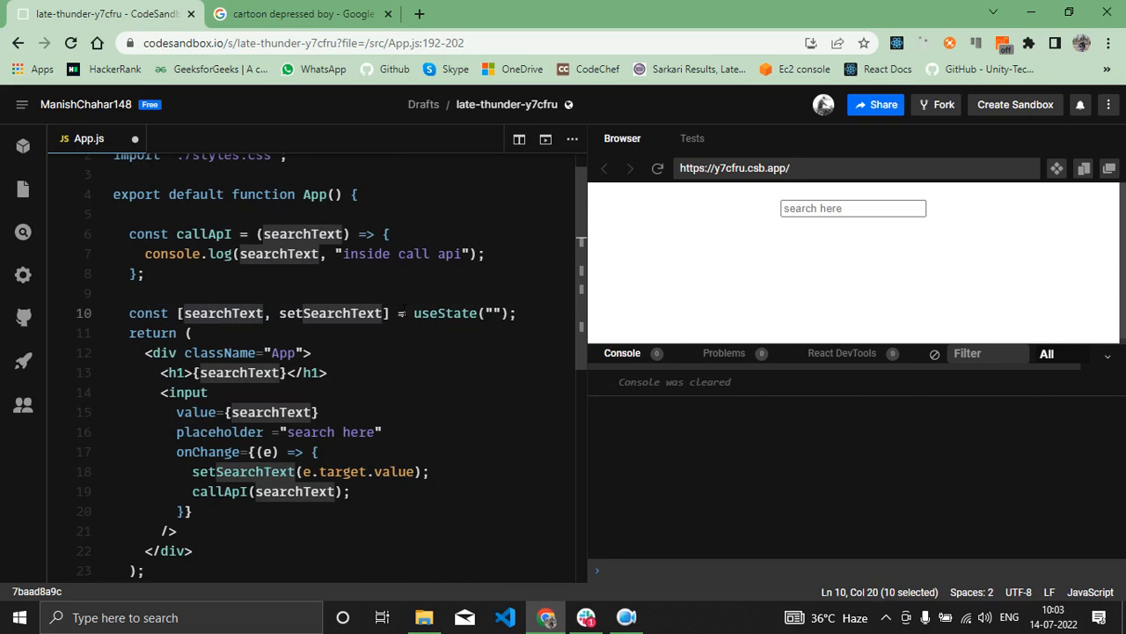
double_click(444, 314)
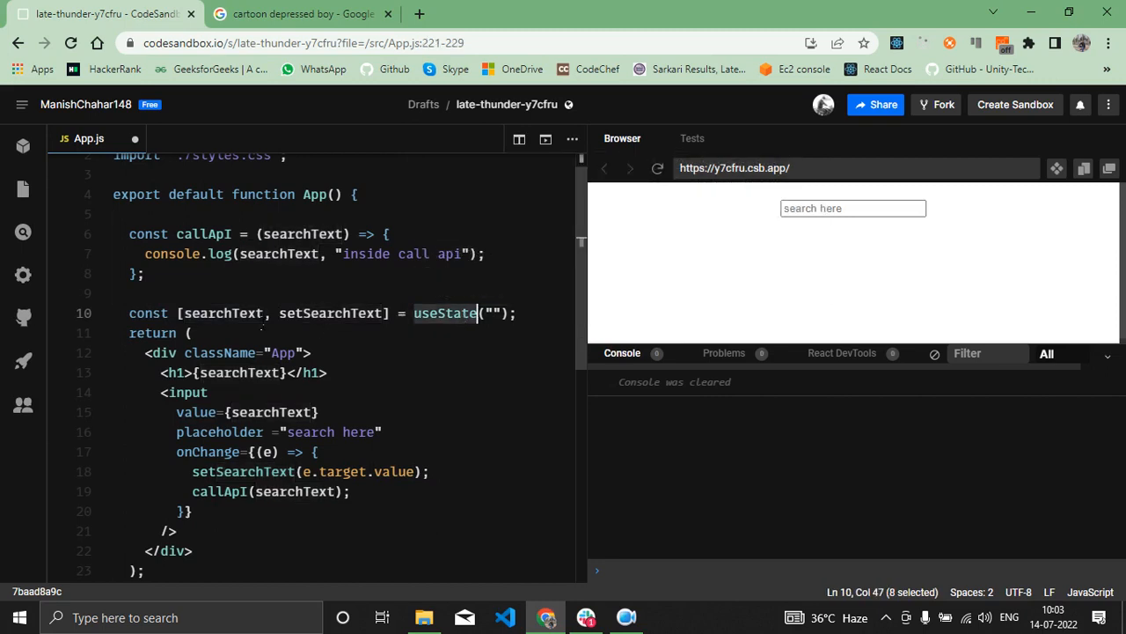
double_click(221, 313)
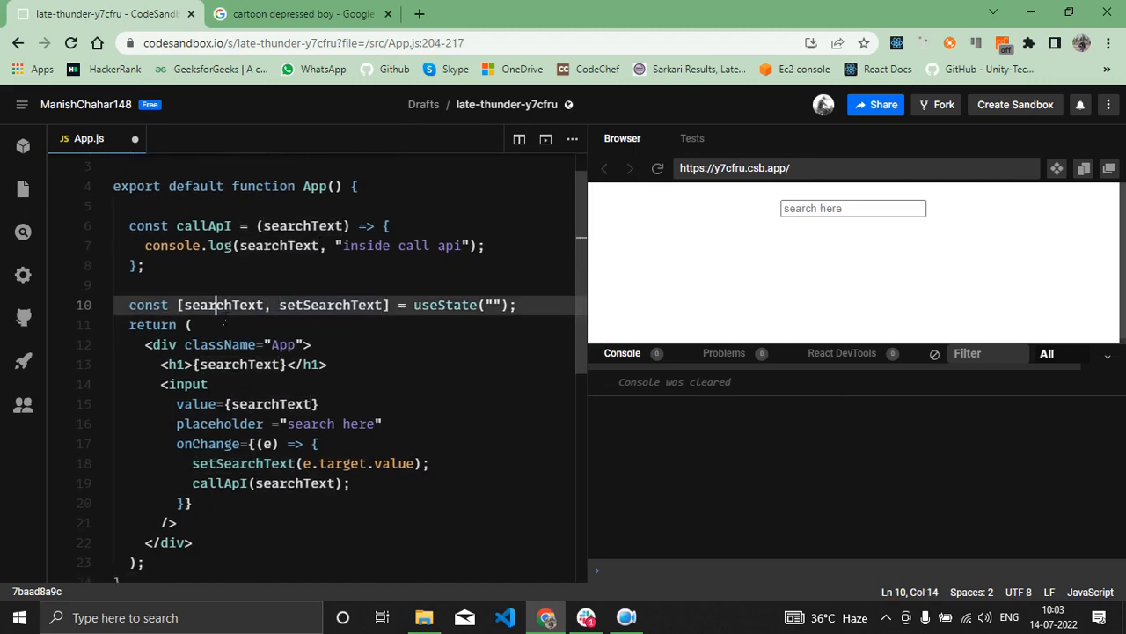
double_click(221, 305)
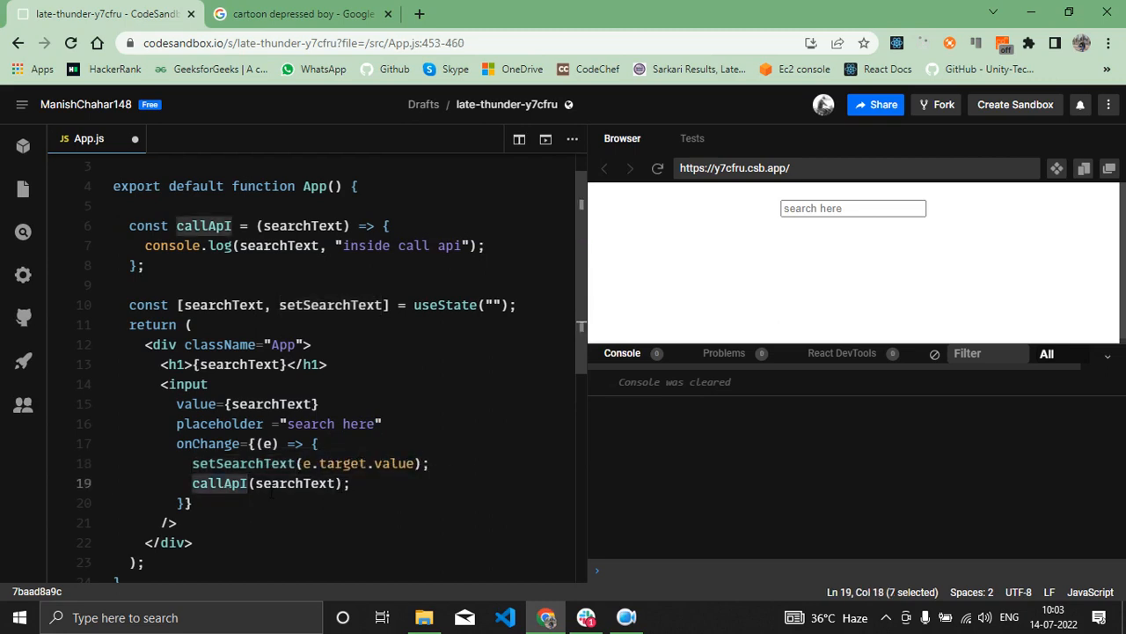
left_click(304, 482)
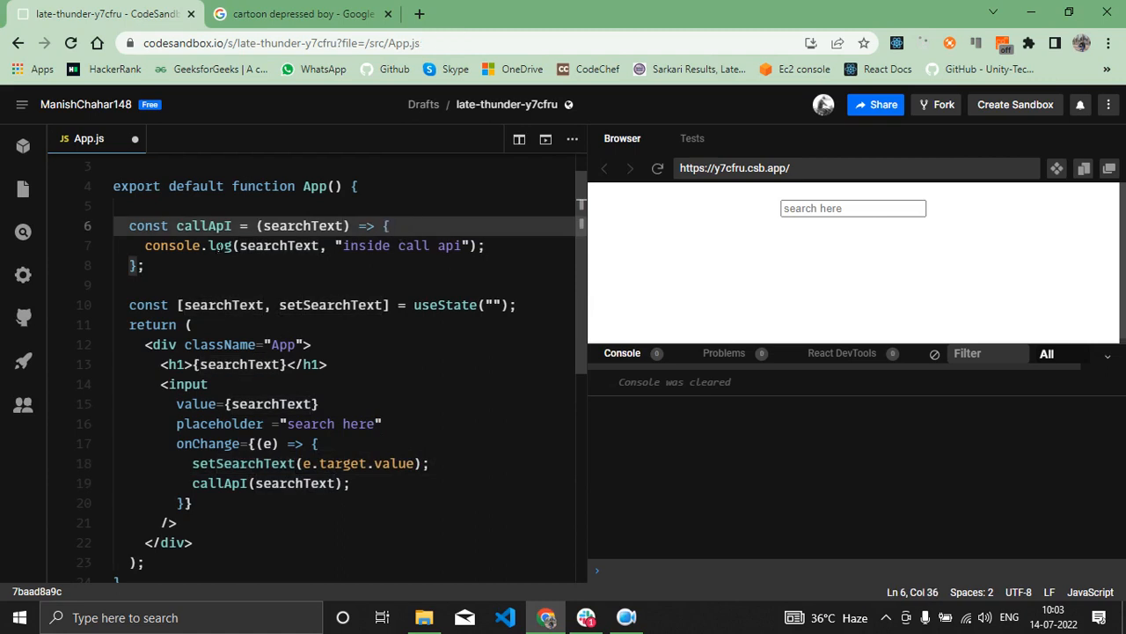
double_click(279, 246)
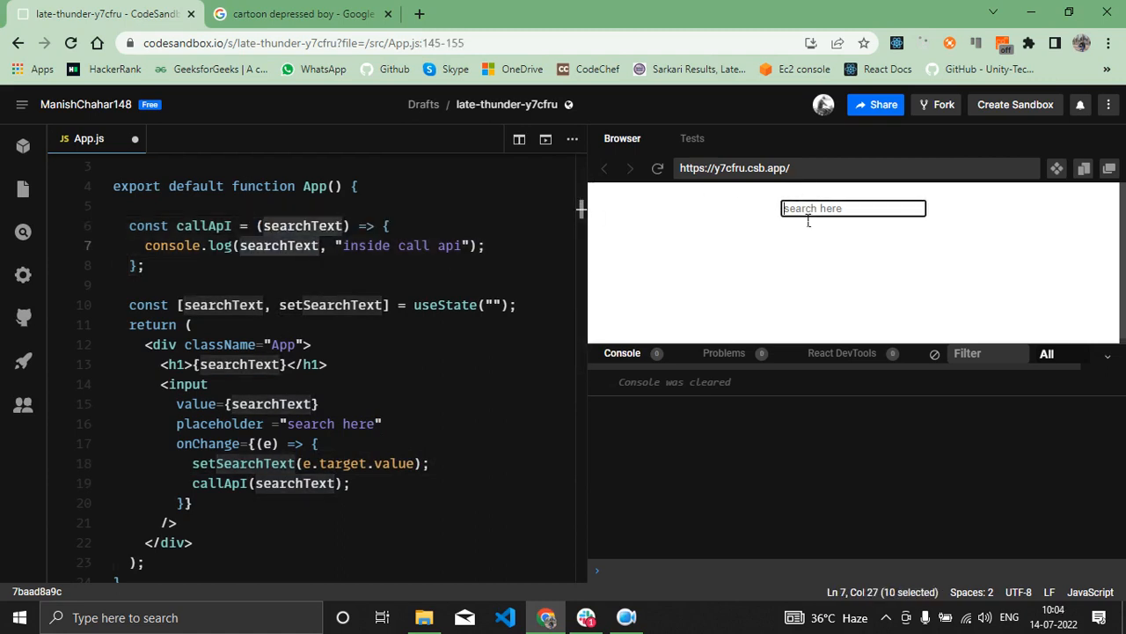
- Type 'bag' into the preview search box; the console logs lag one keystroke behind
type("b")
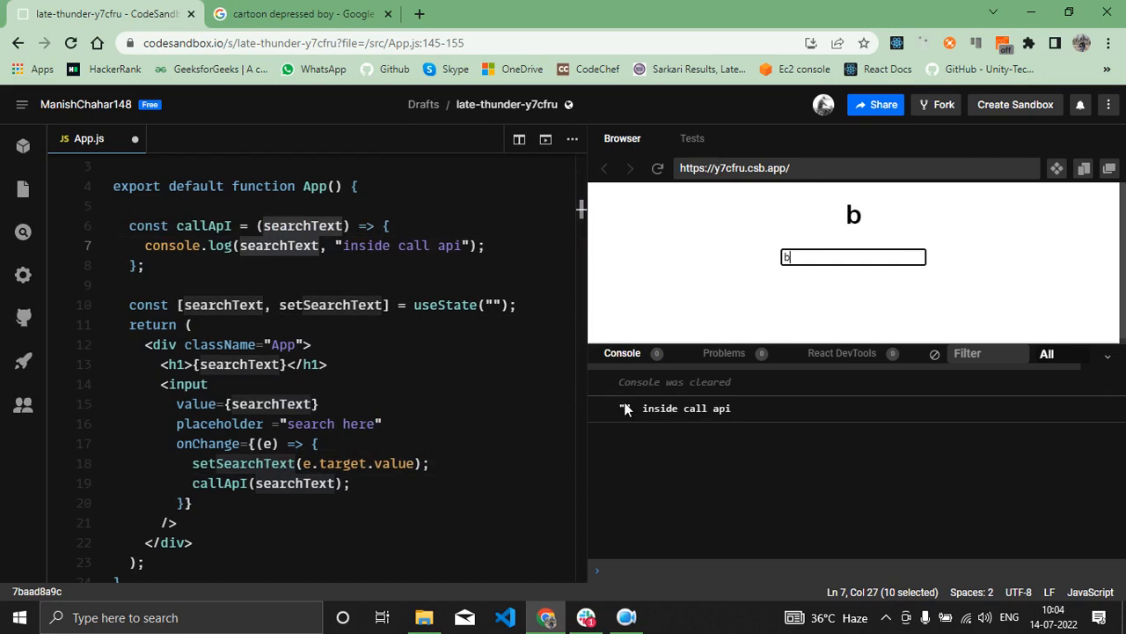
type("a")
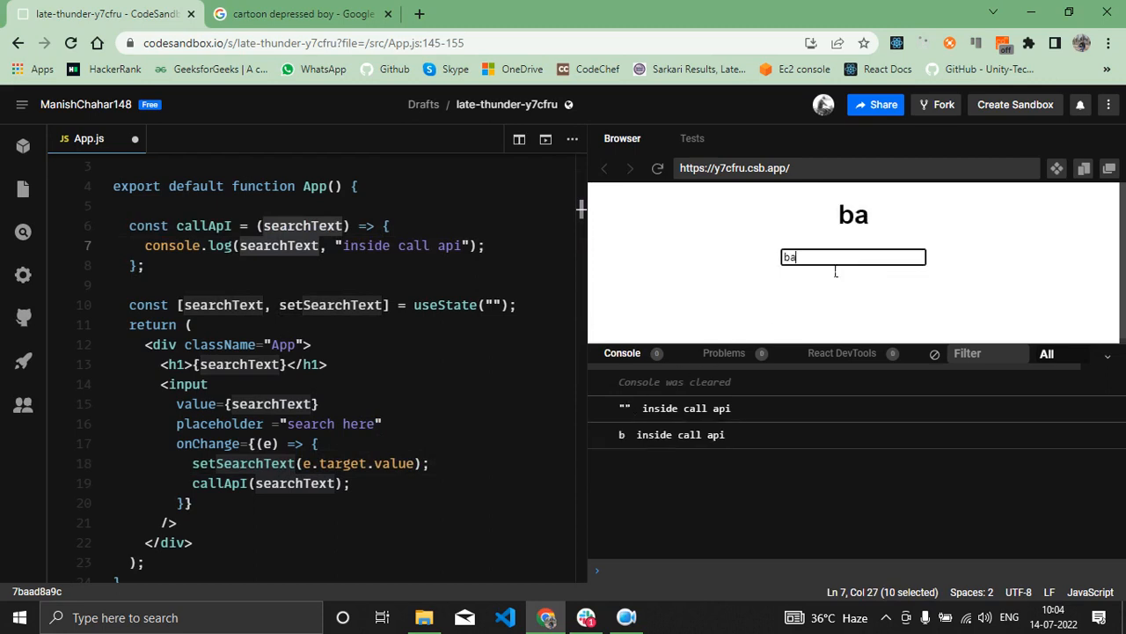
mouse_move(598, 495)
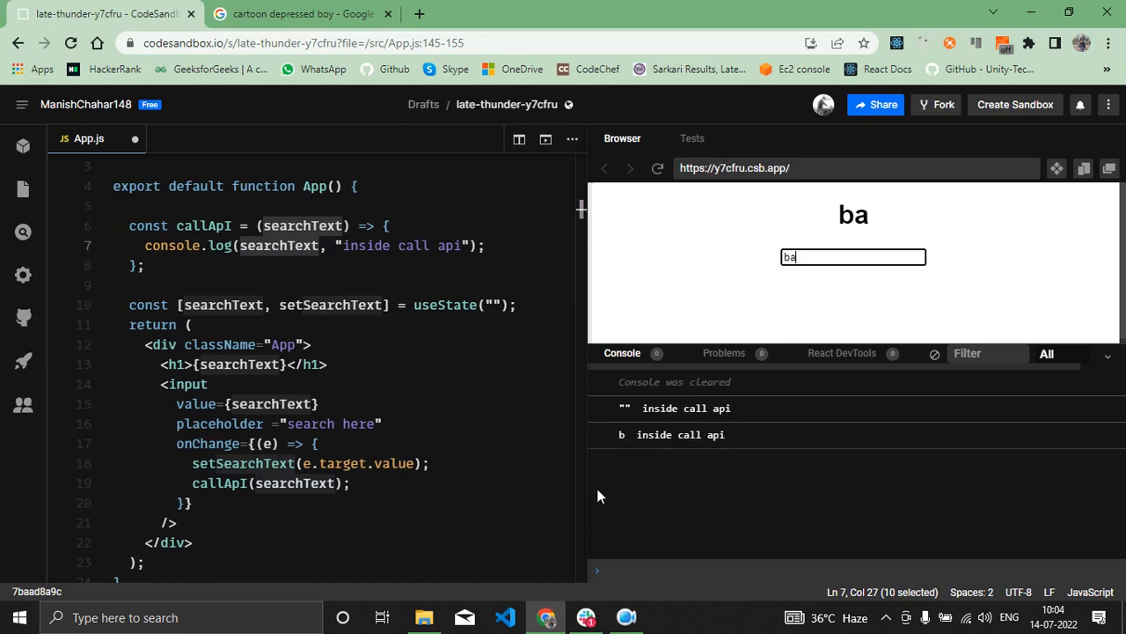
type("g")
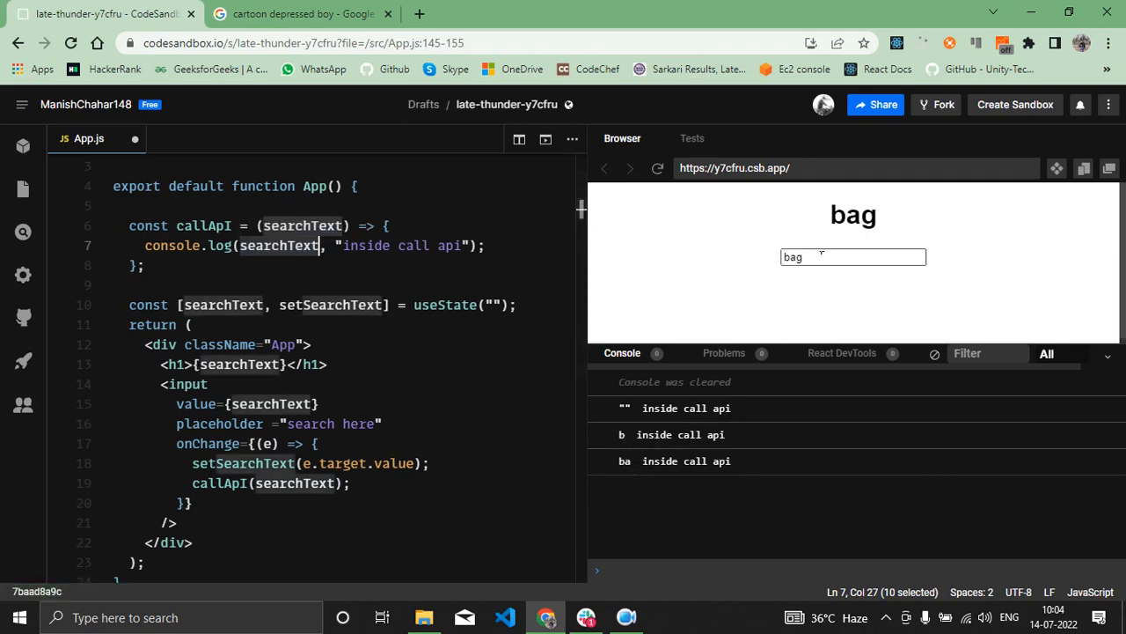
mouse_move(802, 251)
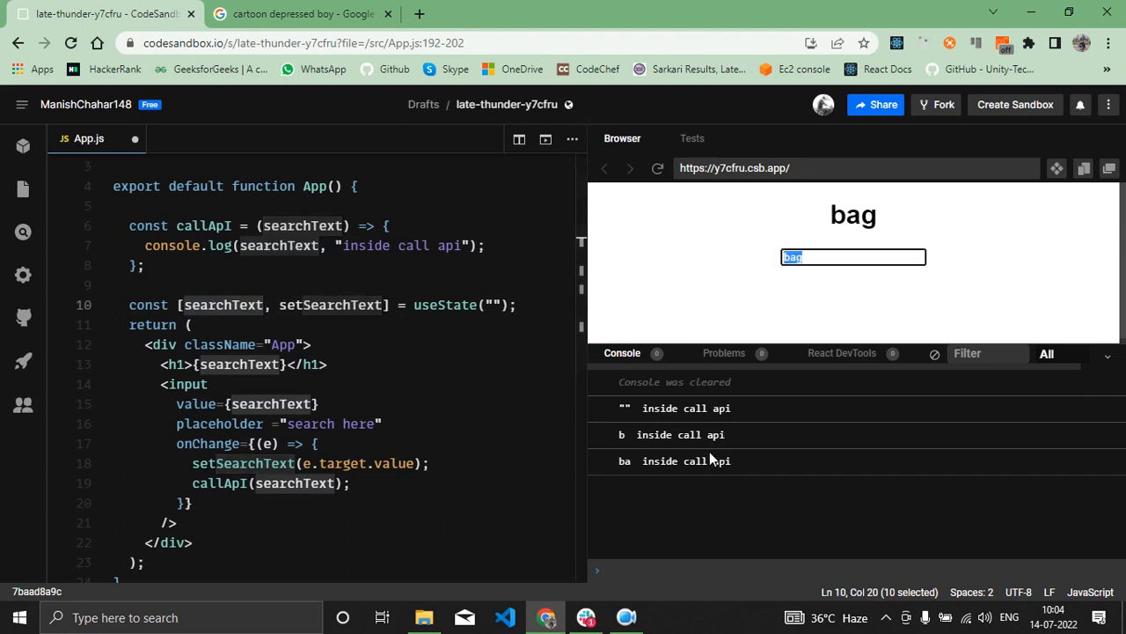
scroll("up", 3)
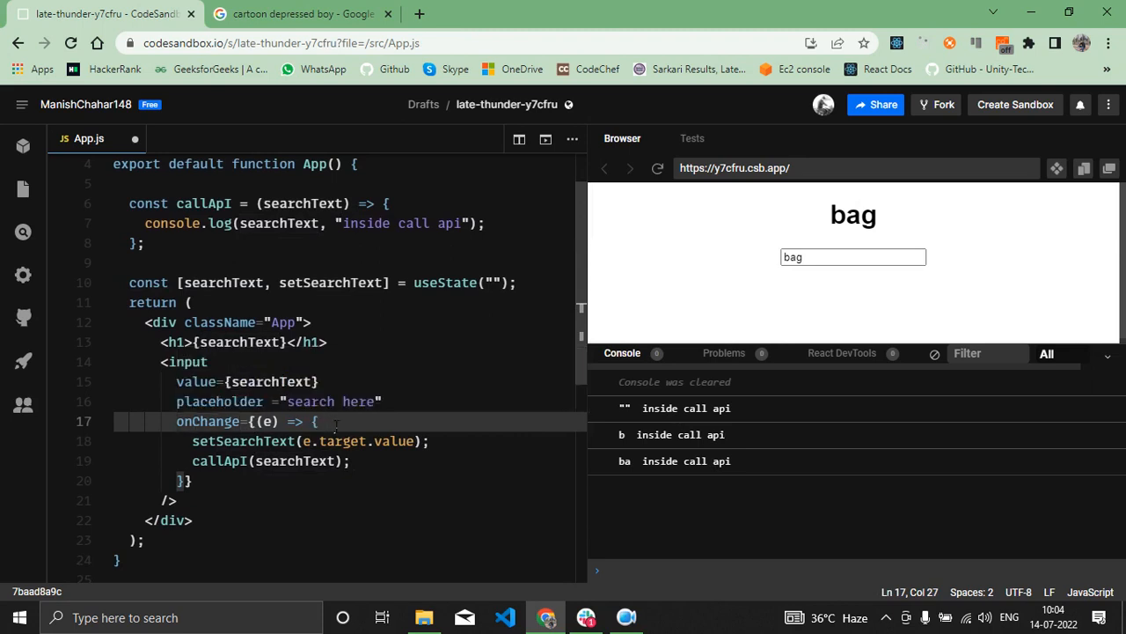
double_click(243, 440)
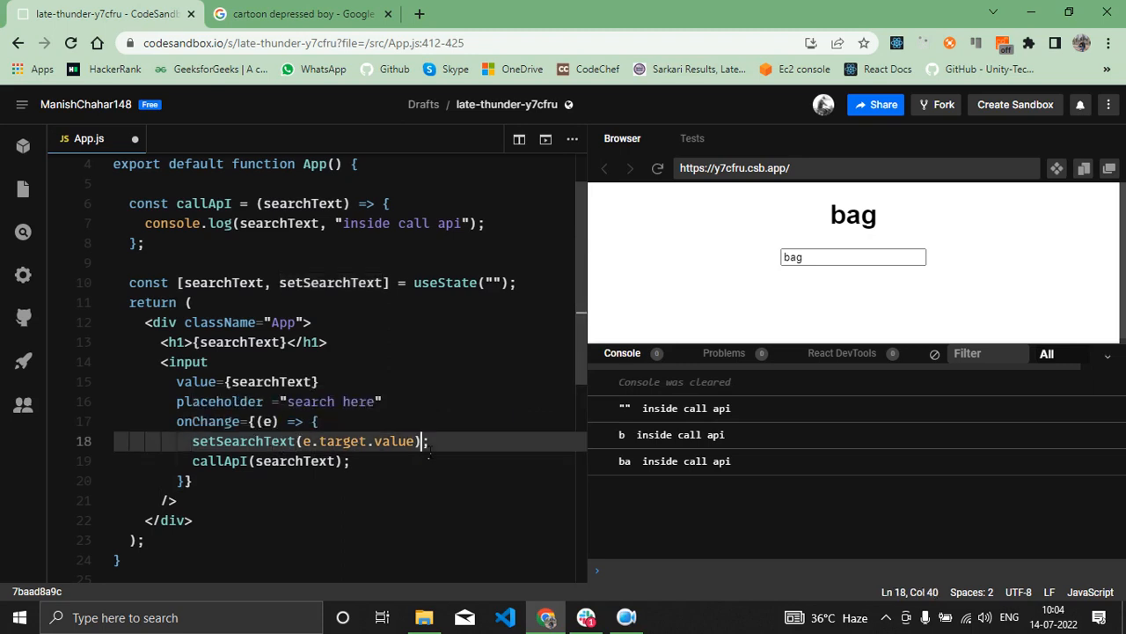
left_click_drag(422, 440, 192, 441)
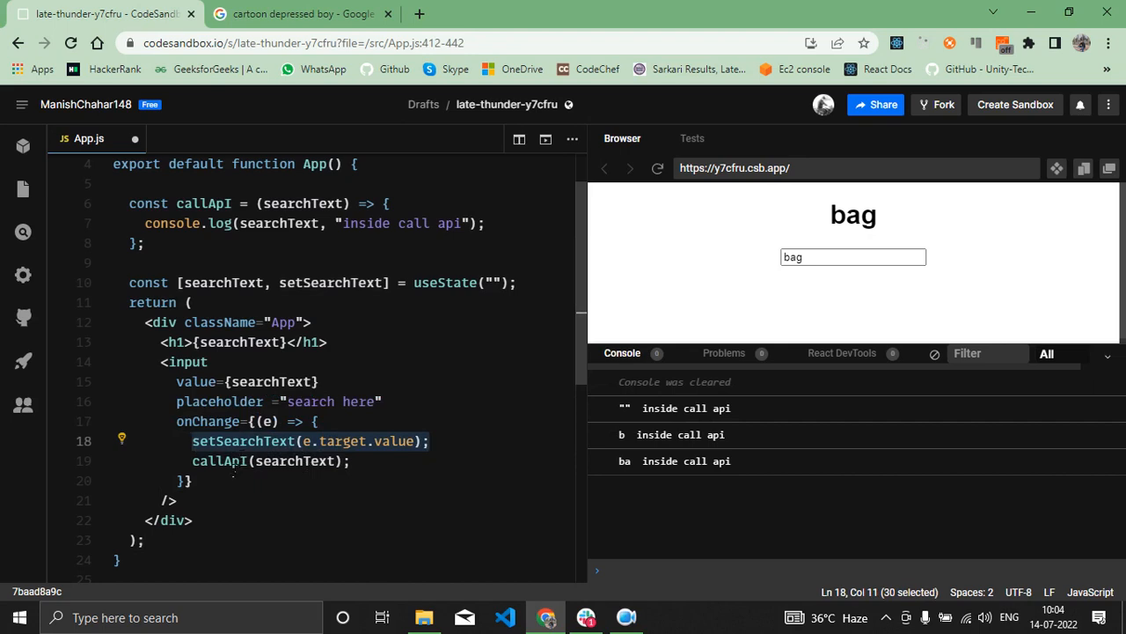
double_click(219, 460)
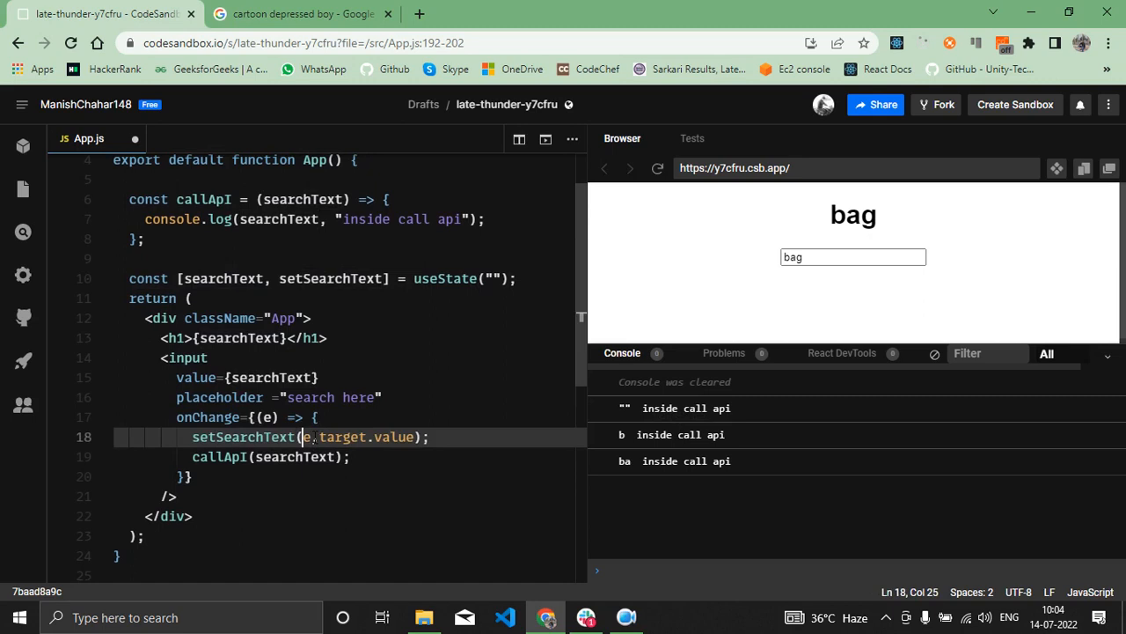
double_click(218, 456)
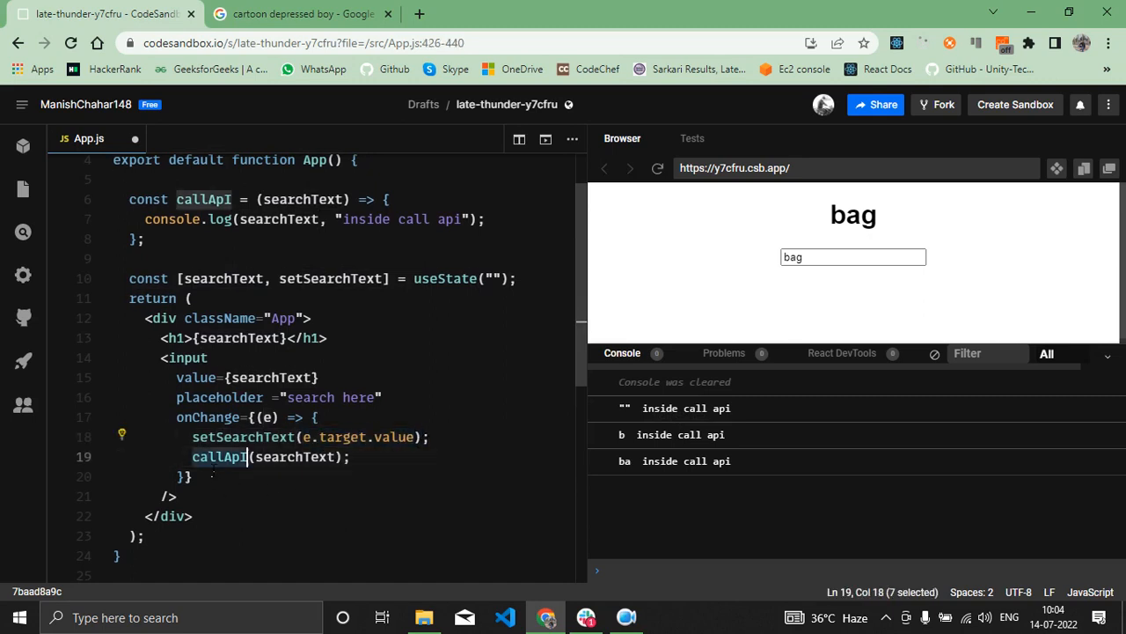
mouse_move(242, 436)
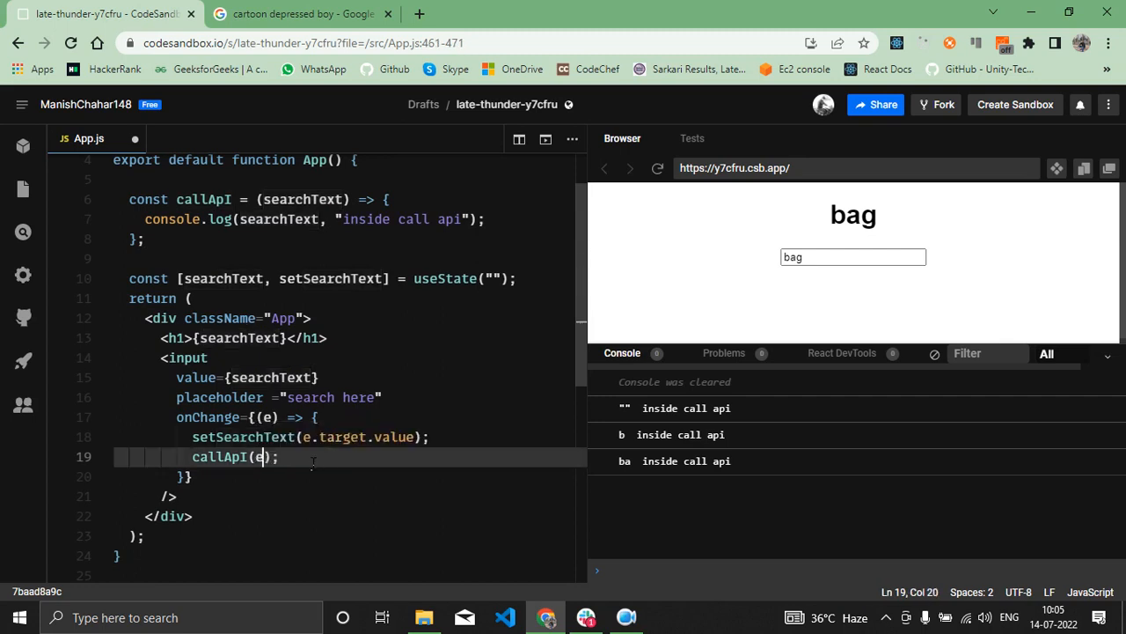
- Rewrite the callApI argument on line 19 to e.target.value
type(".target")
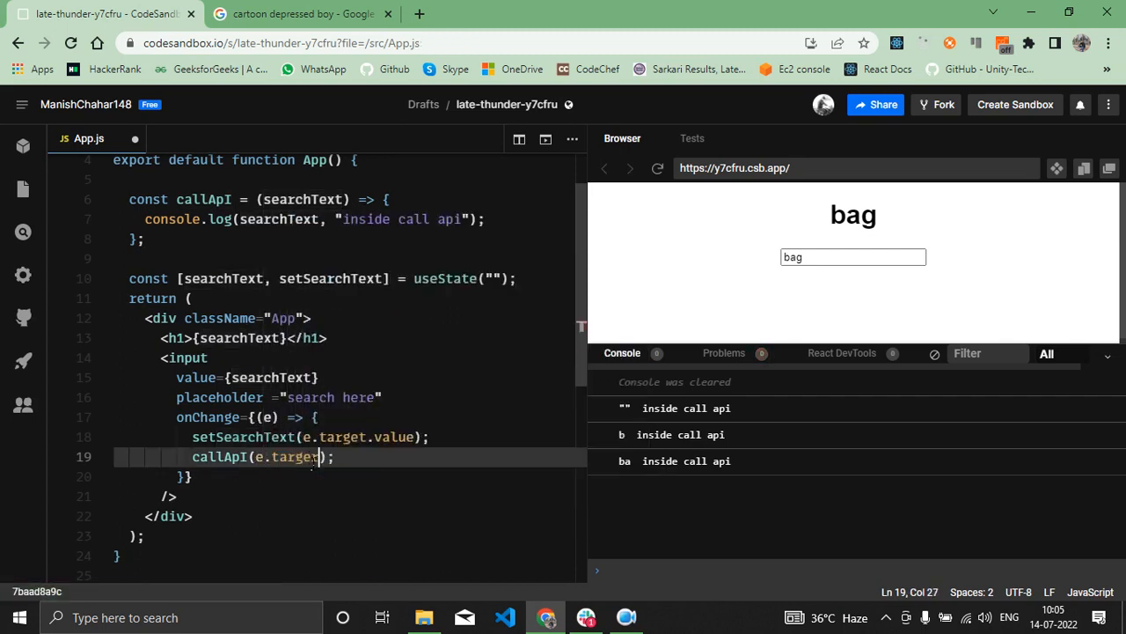
type(".value")
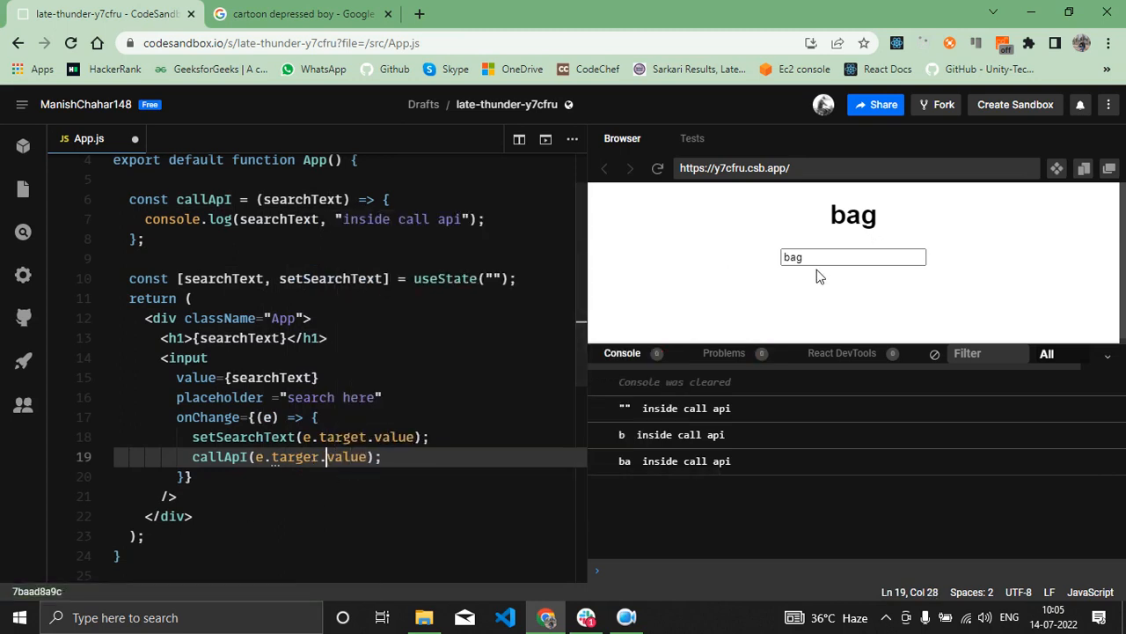
mouse_move(924, 342)
type("t")
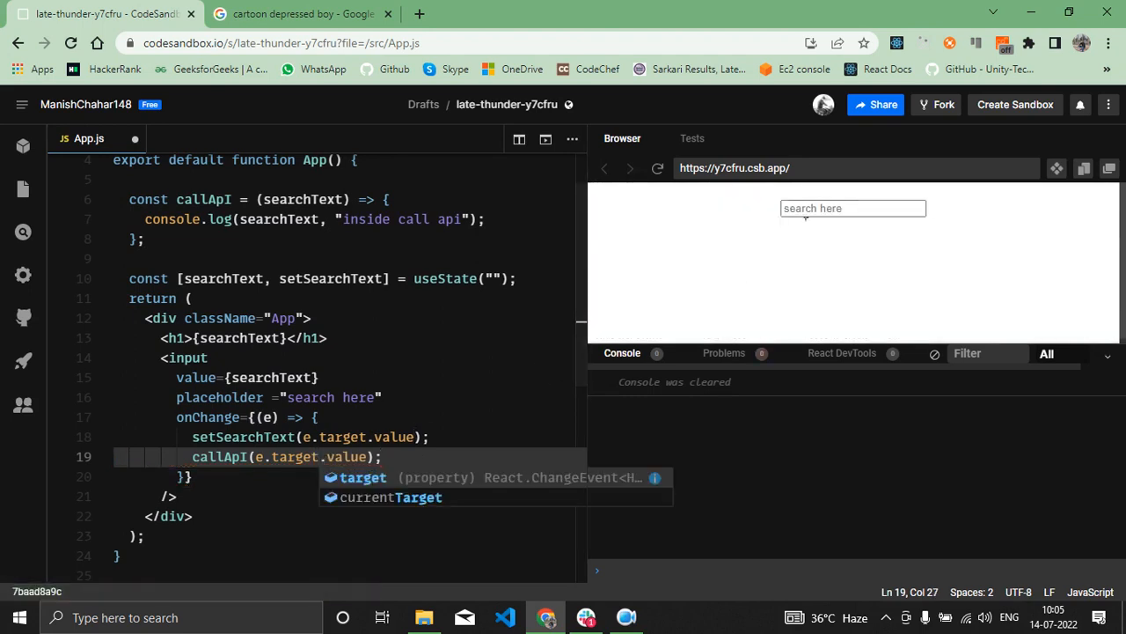
- Type 'bag' in the preview and confirm the console logs b, ba, bag
type("bag")
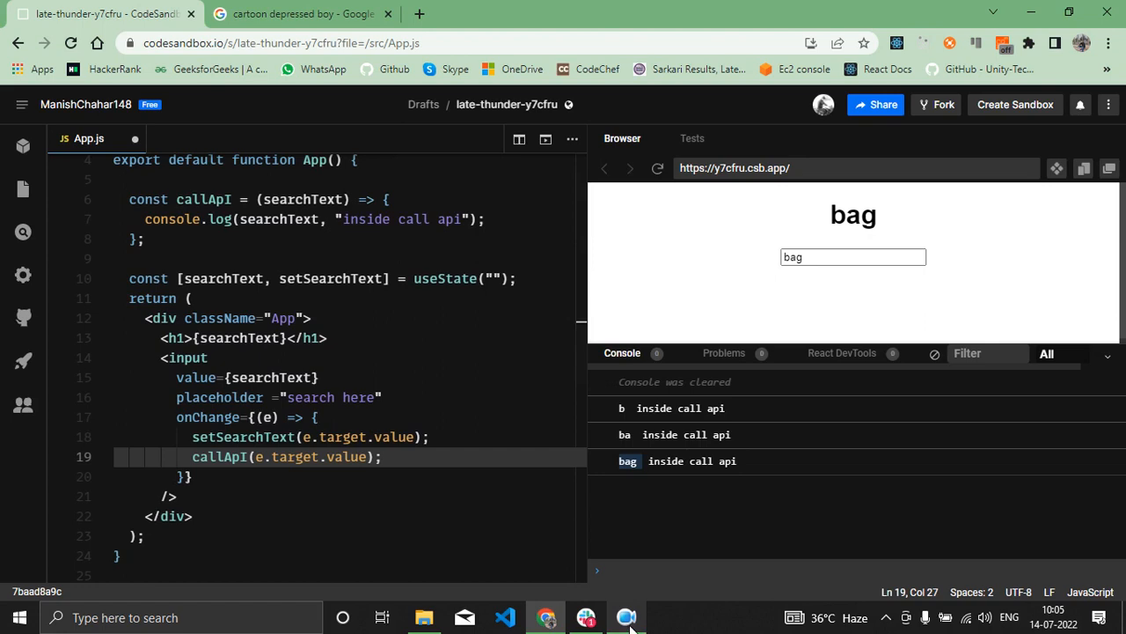
left_click(626, 616)
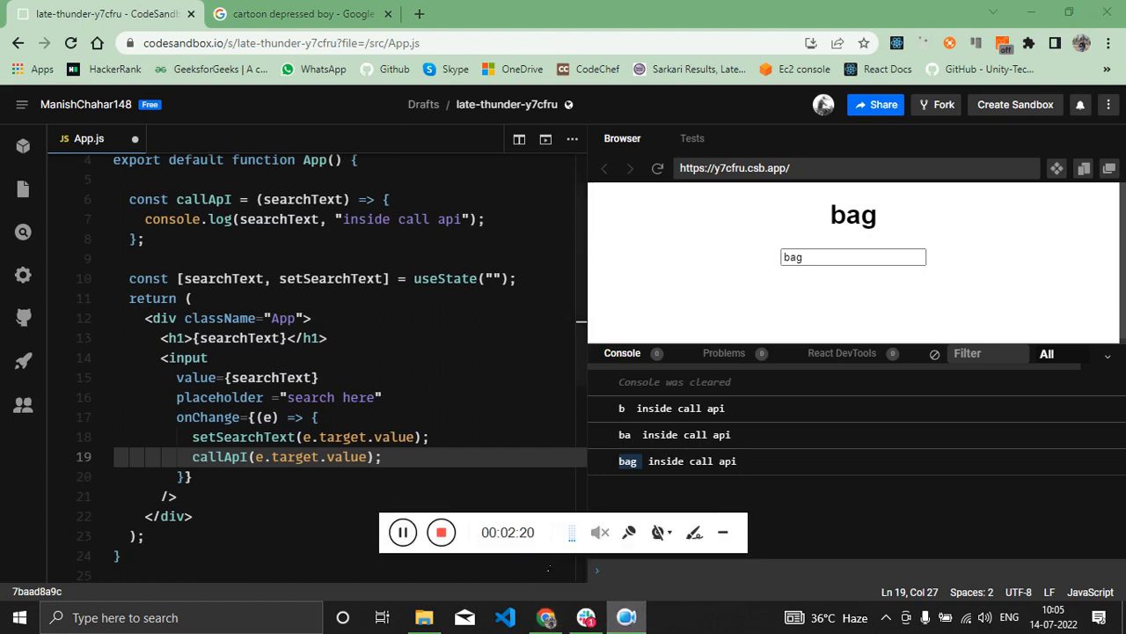